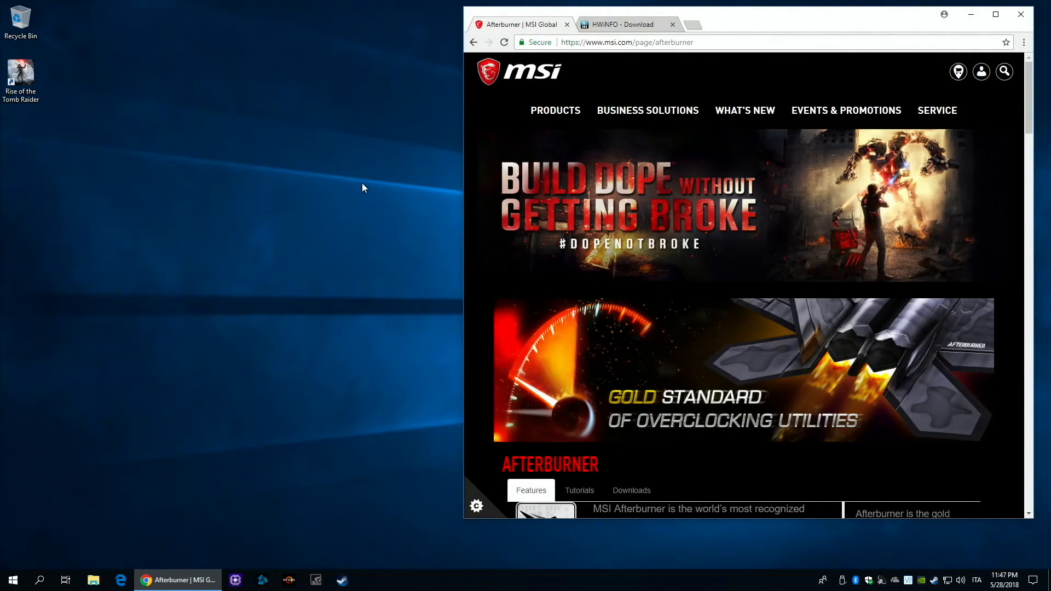
pyautogui.moveTo(660, 148)
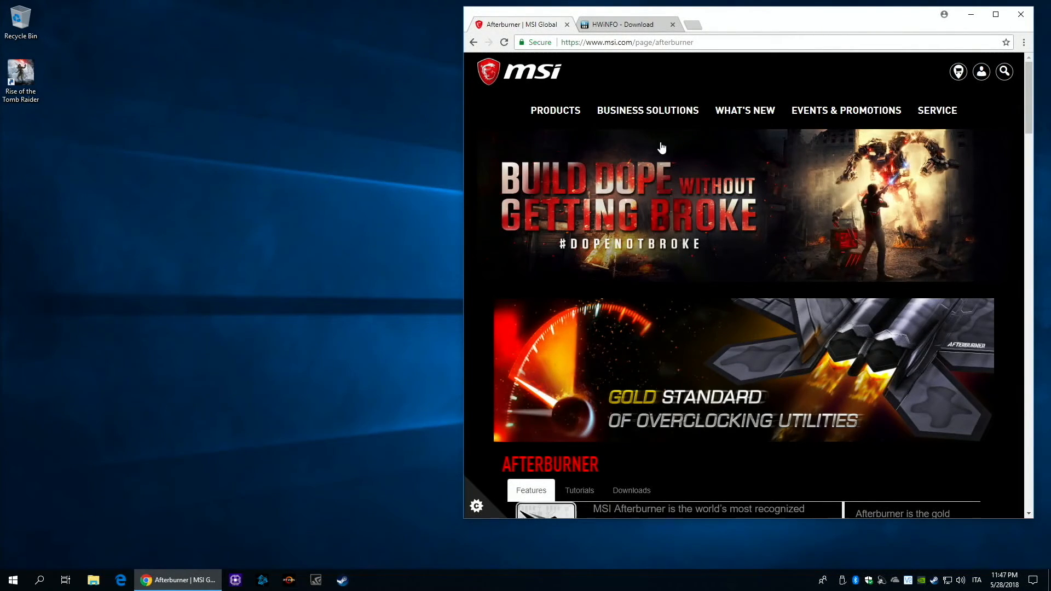
# Download the MSI Afterburner zip from the Downloads section and open the downloaded archive
pyautogui.click(630, 490)
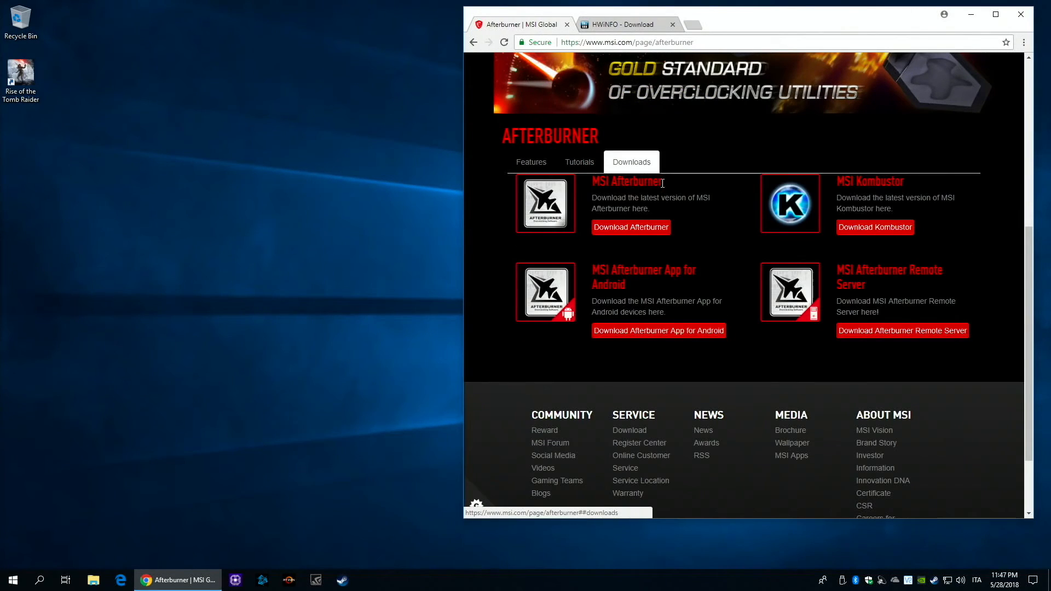
pyautogui.click(631, 228)
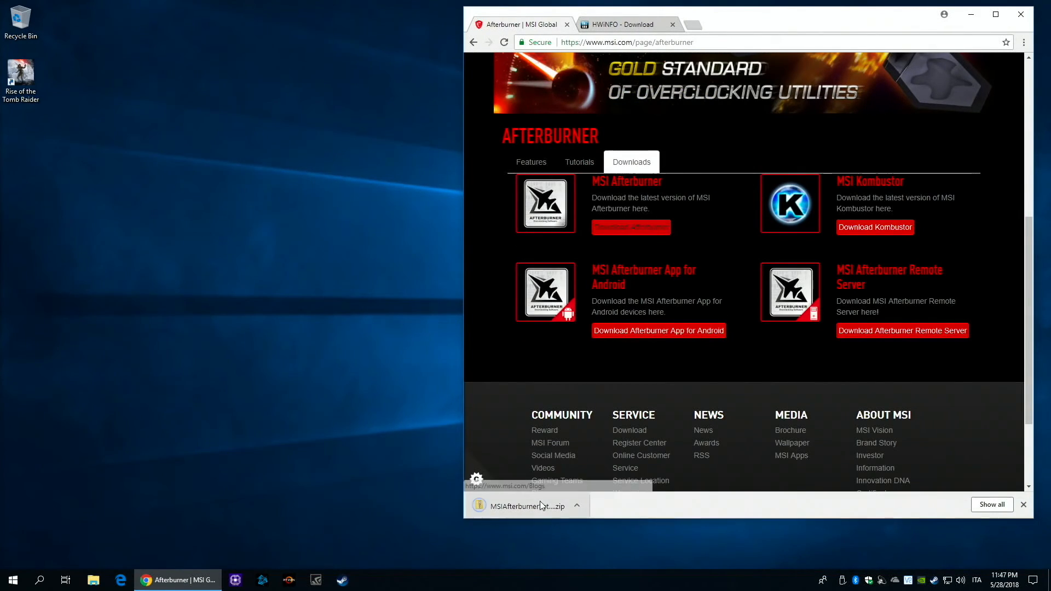
pyautogui.click(528, 506)
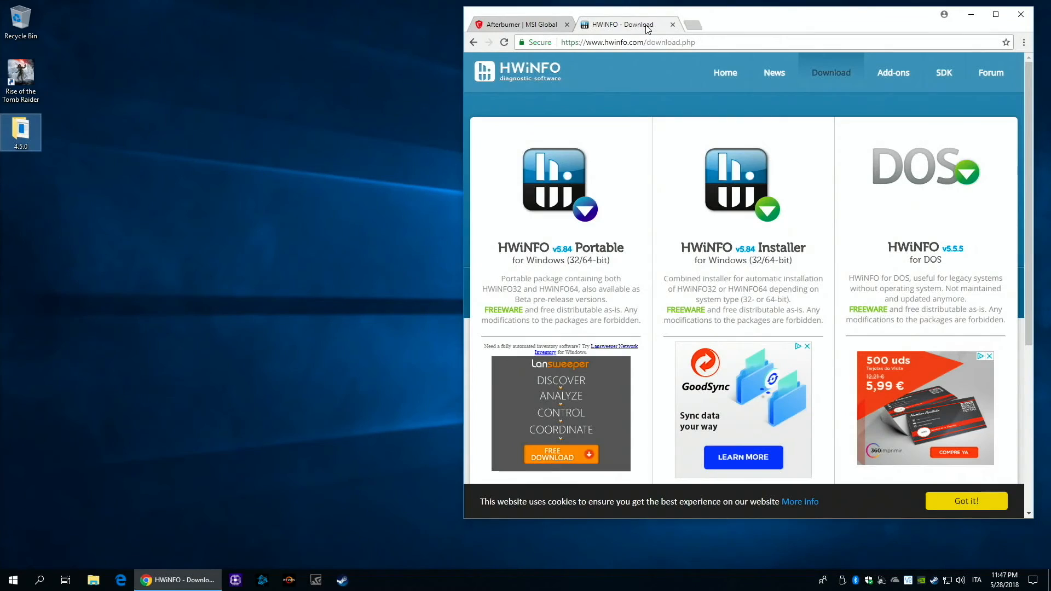
pyautogui.moveTo(769, 212)
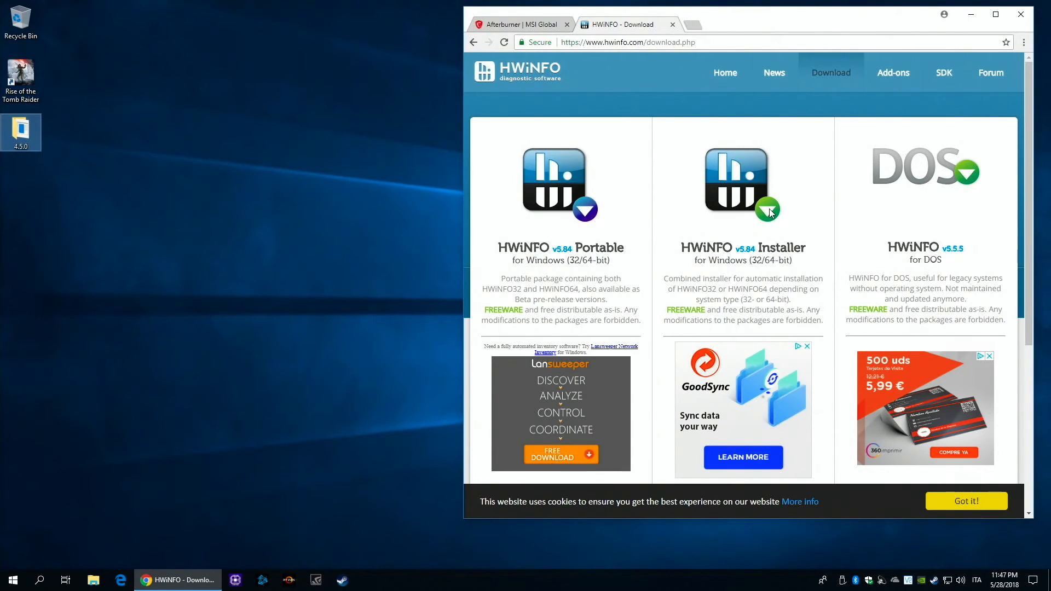
# Download the HWiNFO installer for Windows via the FossHub mirror
pyautogui.scroll(-3)
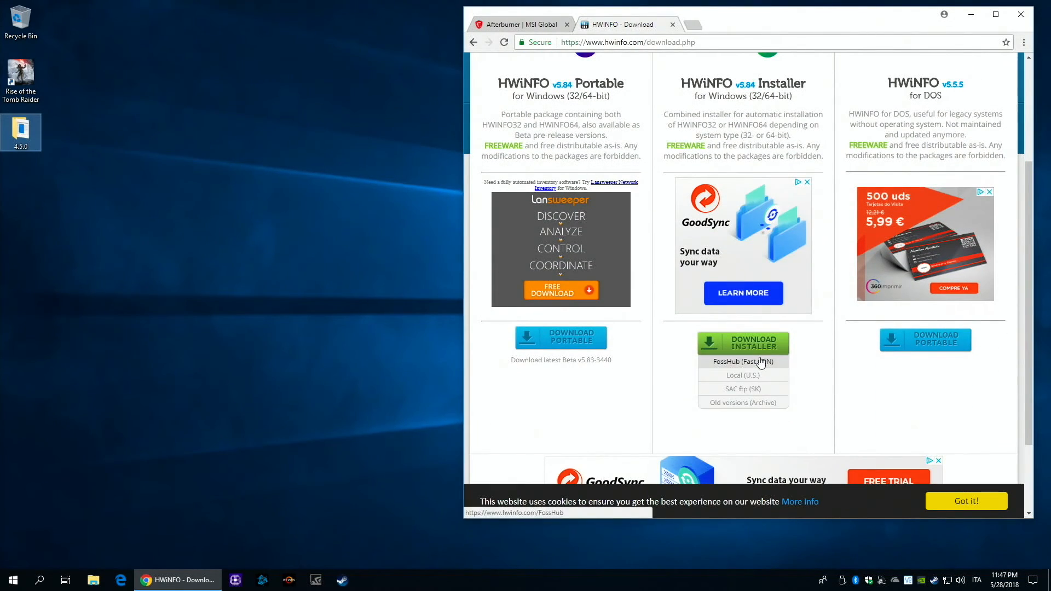
pyautogui.click(742, 361)
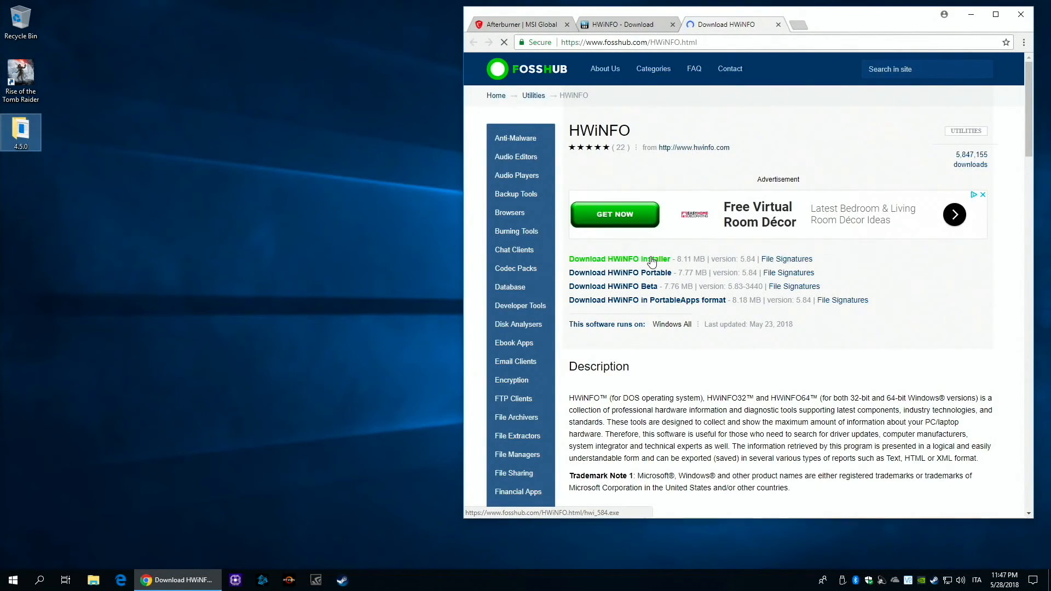
pyautogui.click(619, 258)
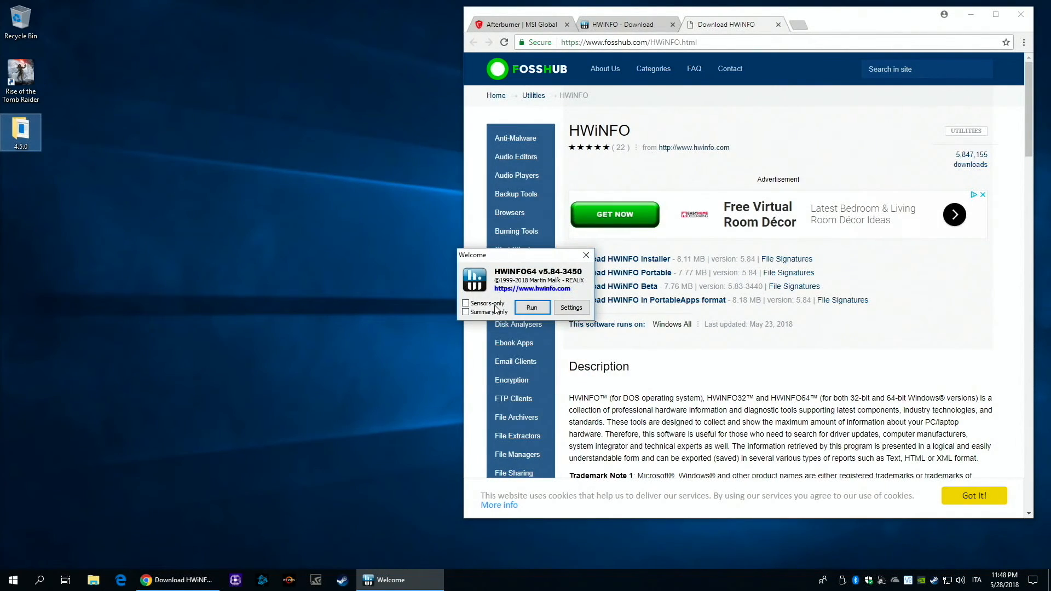
# Tick Sensors-only in the HWiNFO64 welcome launcher
pyautogui.click(569, 306)
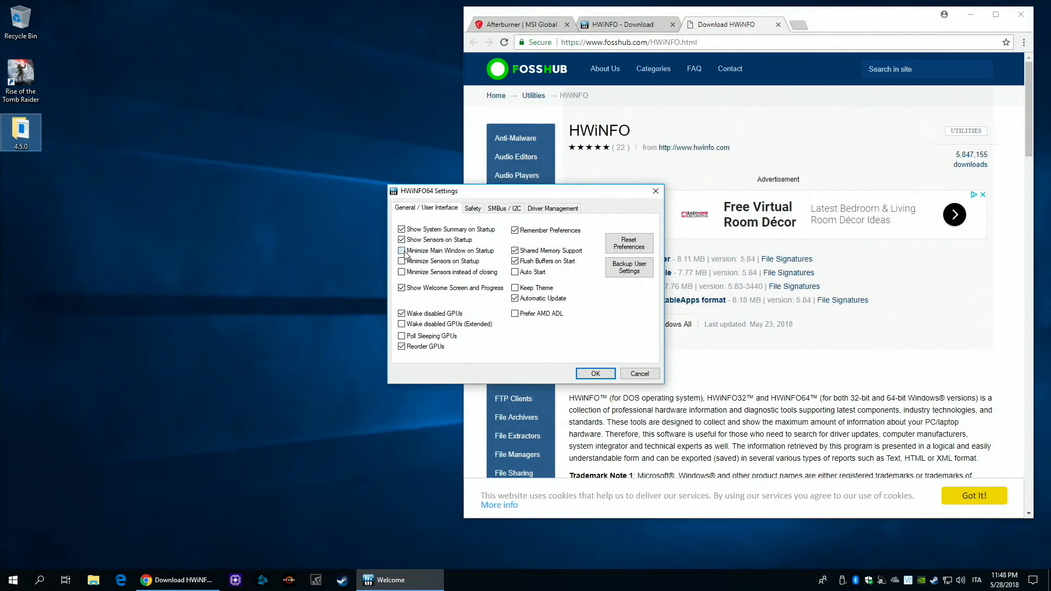
pyautogui.moveTo(402, 273)
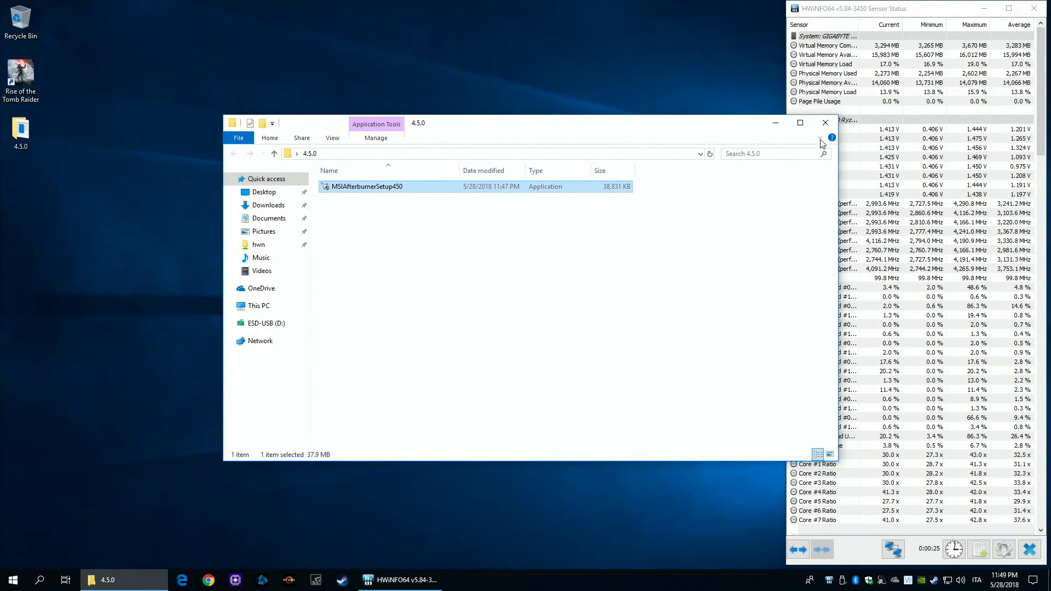
# Launch MSIAfterburnerSetup450, accept the license and continue with both components selected
pyautogui.doubleClick(367, 186)
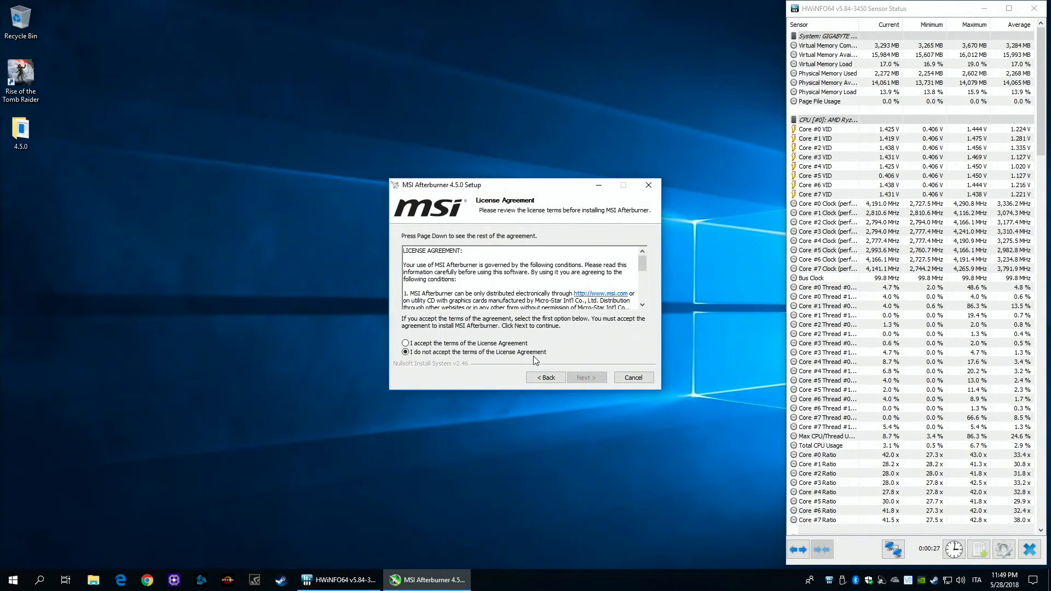
pyautogui.click(585, 377)
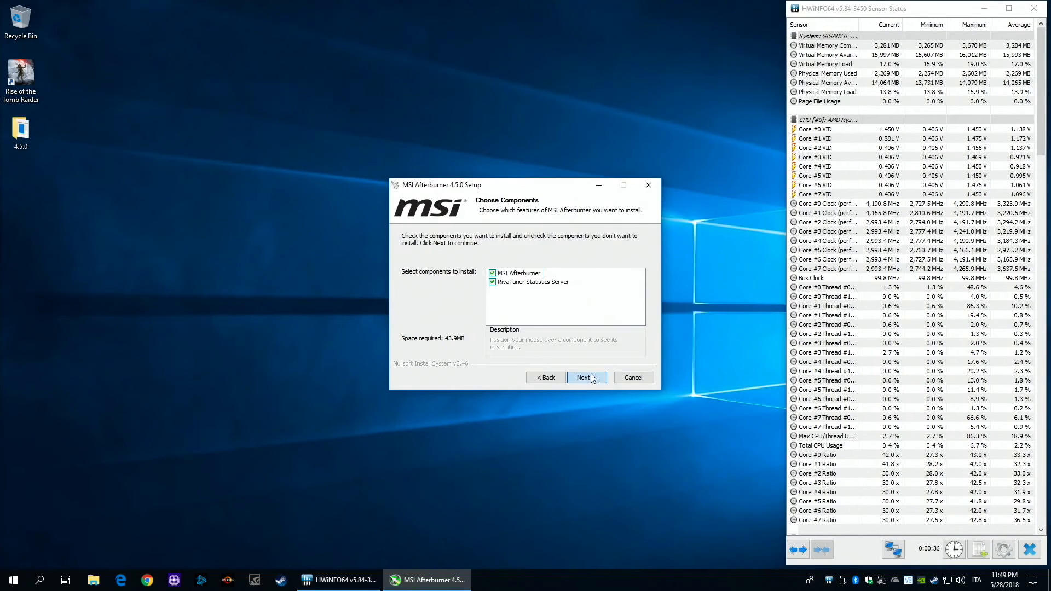
pyautogui.click(586, 378)
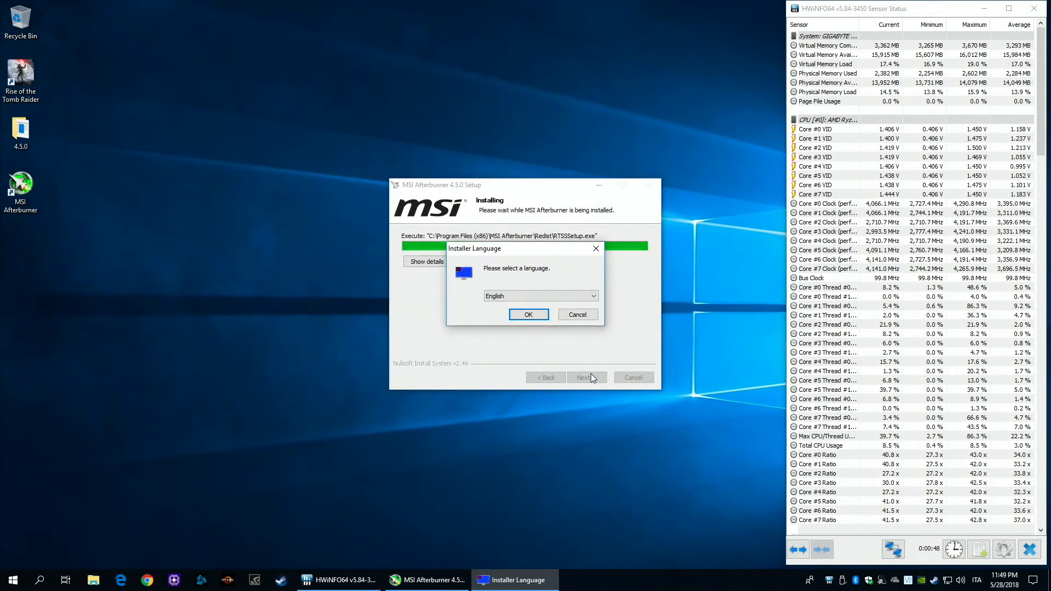
# Install RivaTuner Statistics Server in English with default folders and finish its wizard
pyautogui.click(527, 315)
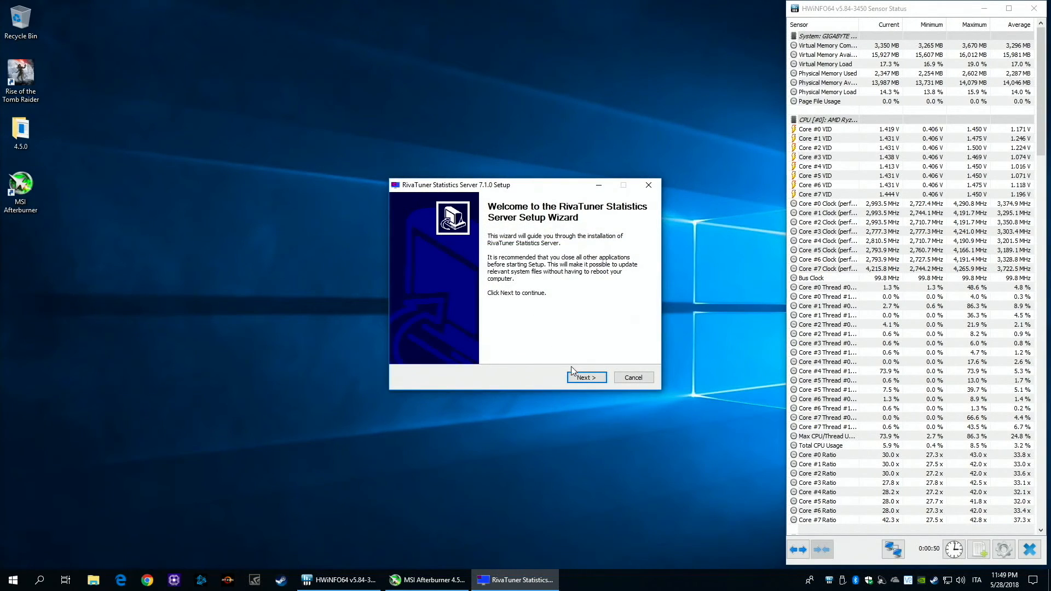
pyautogui.click(584, 377)
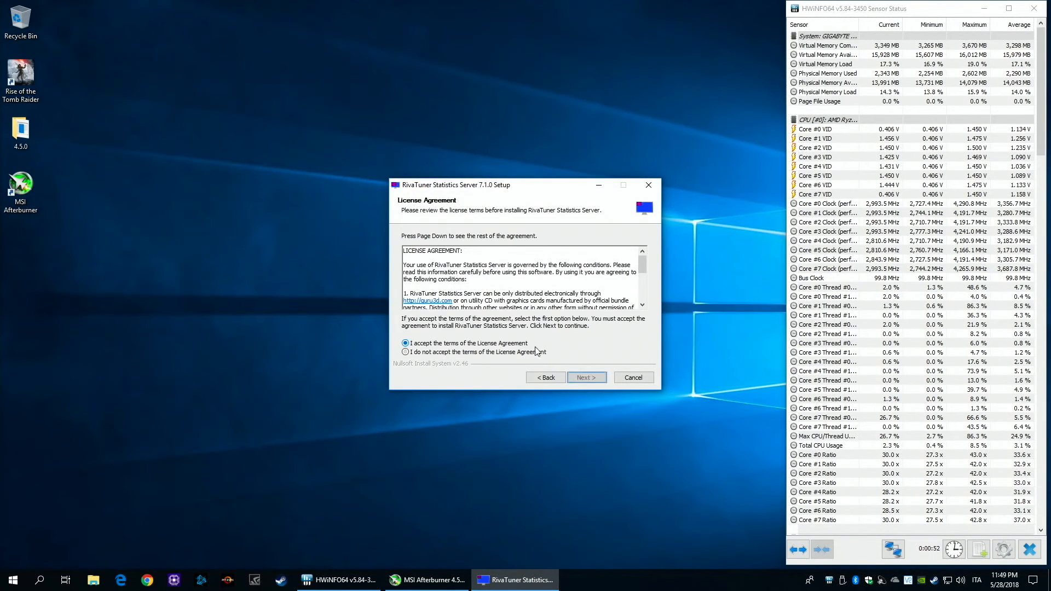
pyautogui.click(585, 377)
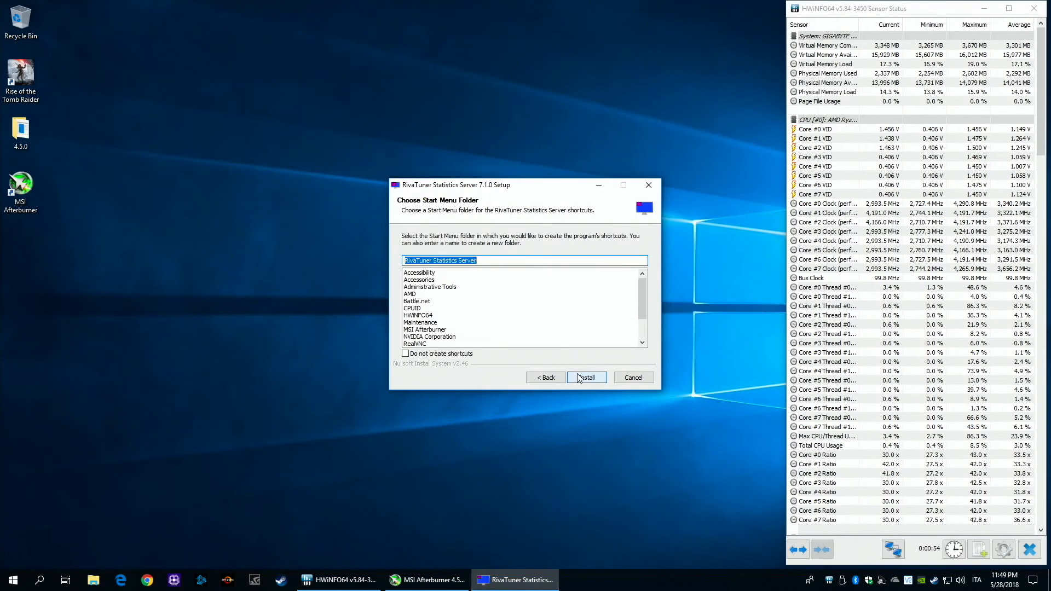
pyautogui.click(586, 377)
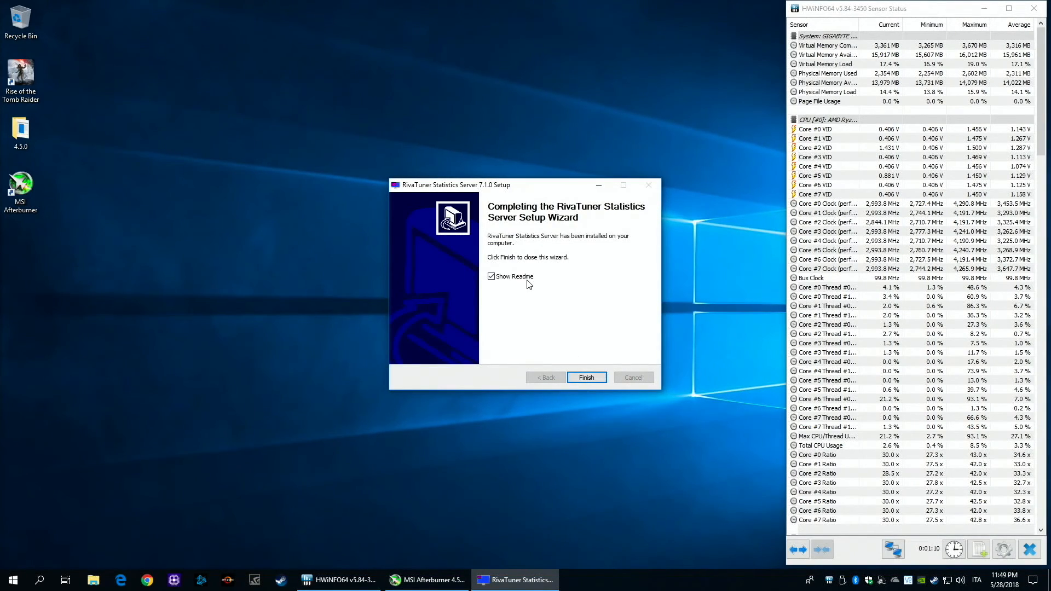
pyautogui.click(585, 377)
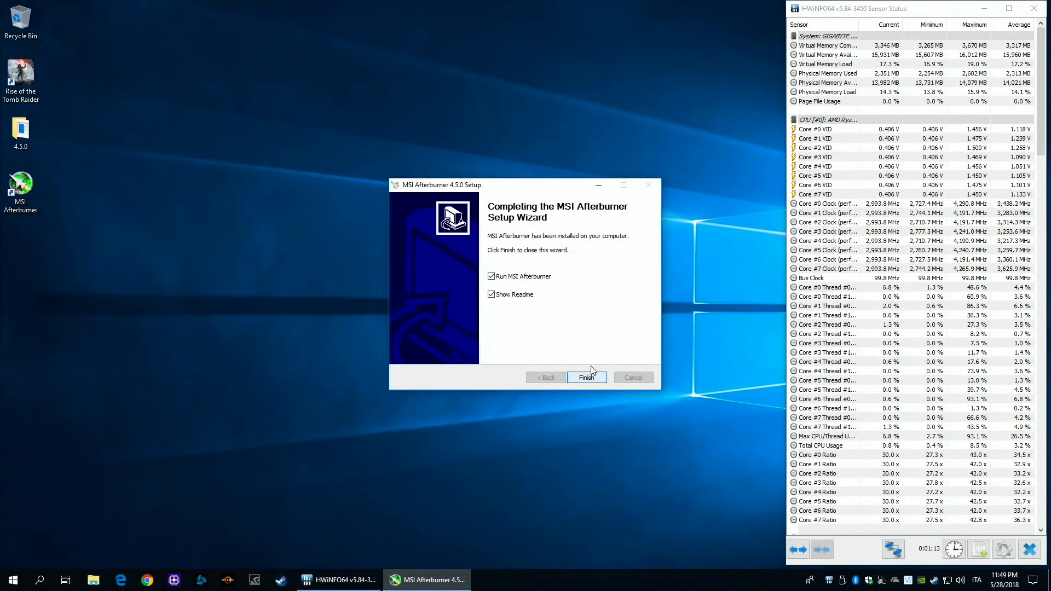
# Finish the Afterburner wizard with Show Readme unchecked so Afterburner launches
pyautogui.click(491, 294)
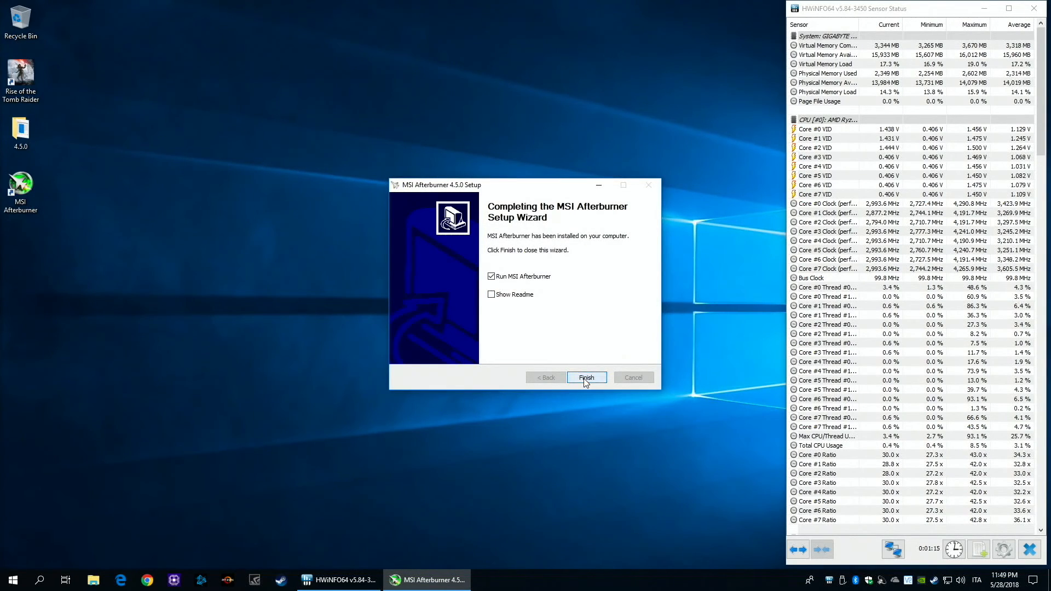
pyautogui.click(585, 376)
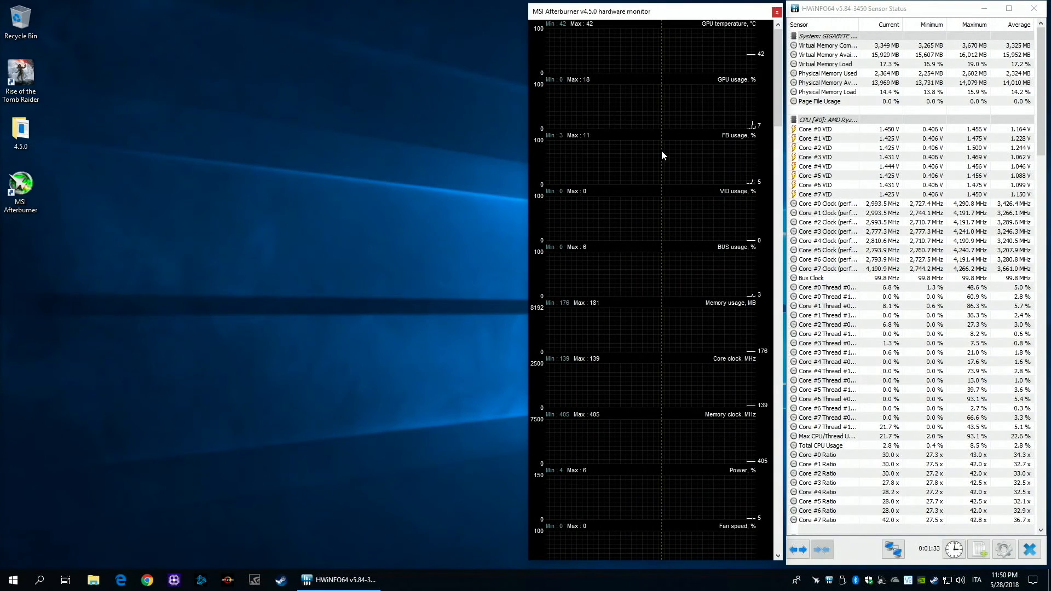
# Bring up the hardware monitor's context menu and choose Properties
pyautogui.rightClick(660, 154)
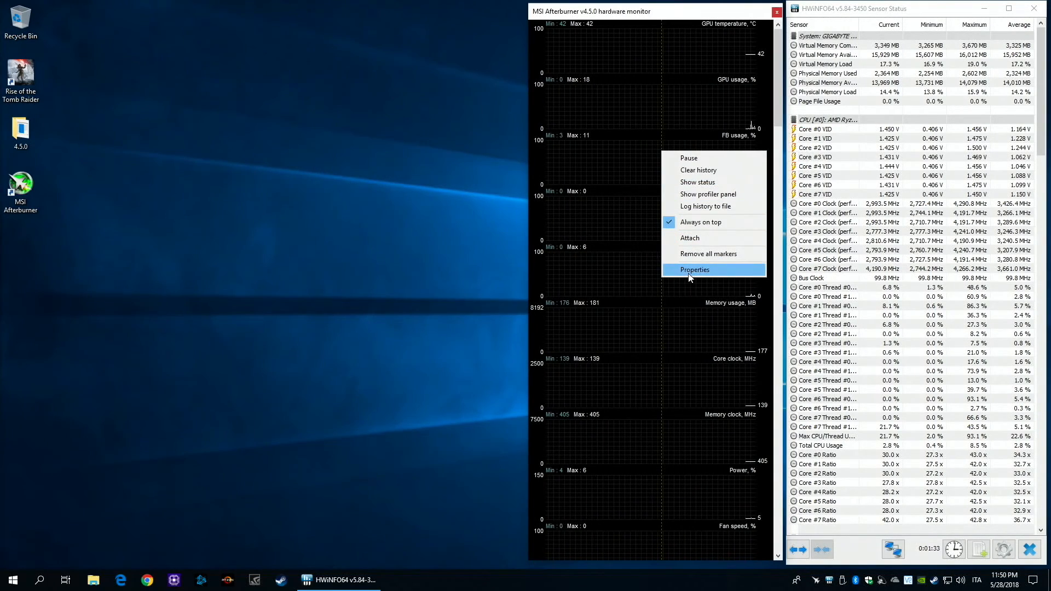
pyautogui.click(694, 269)
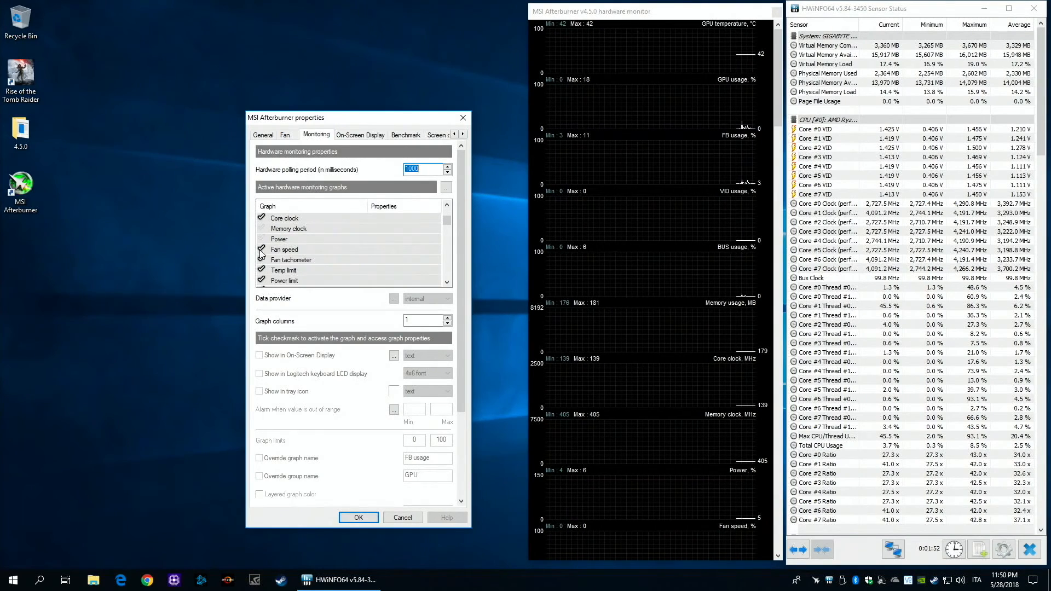
# Mark GPU usage, Memory usage and Core clock graphs to show in the OSD and apply with OK
pyautogui.scroll(-3)
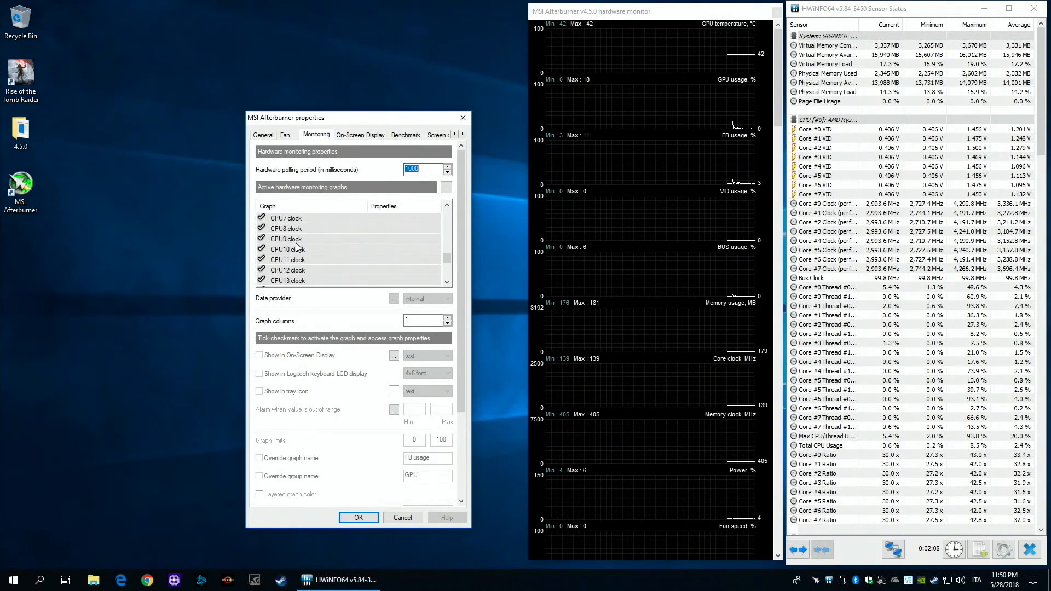
pyautogui.click(285, 227)
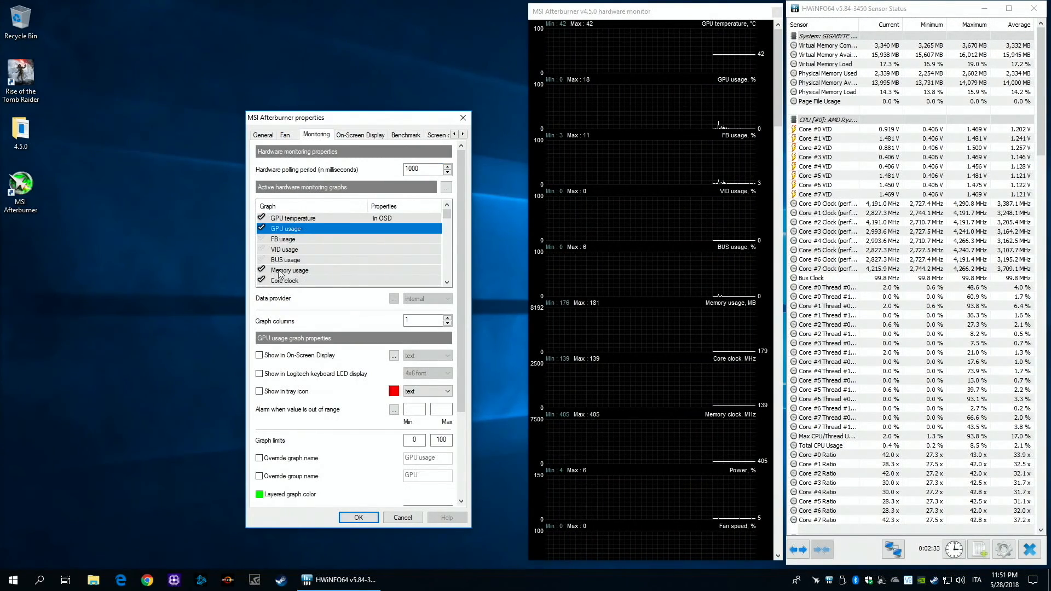
pyautogui.click(289, 271)
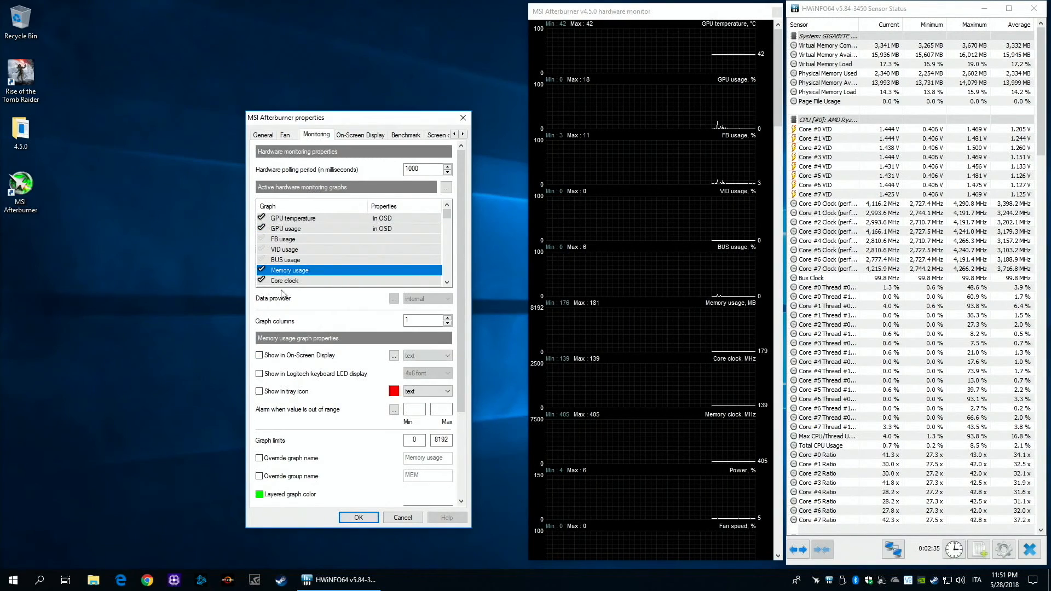
pyautogui.click(285, 281)
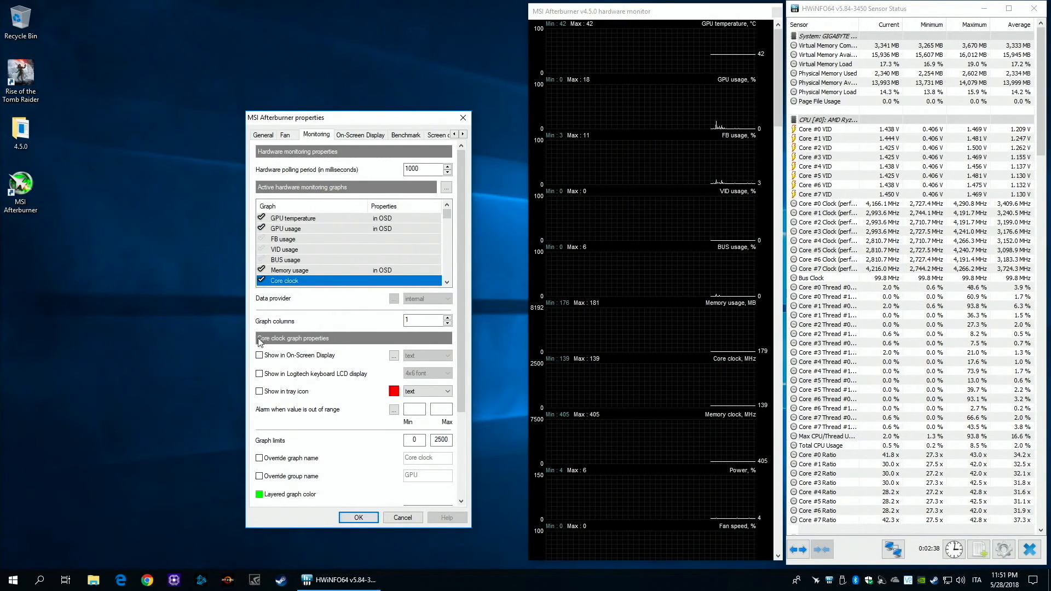
pyautogui.click(295, 249)
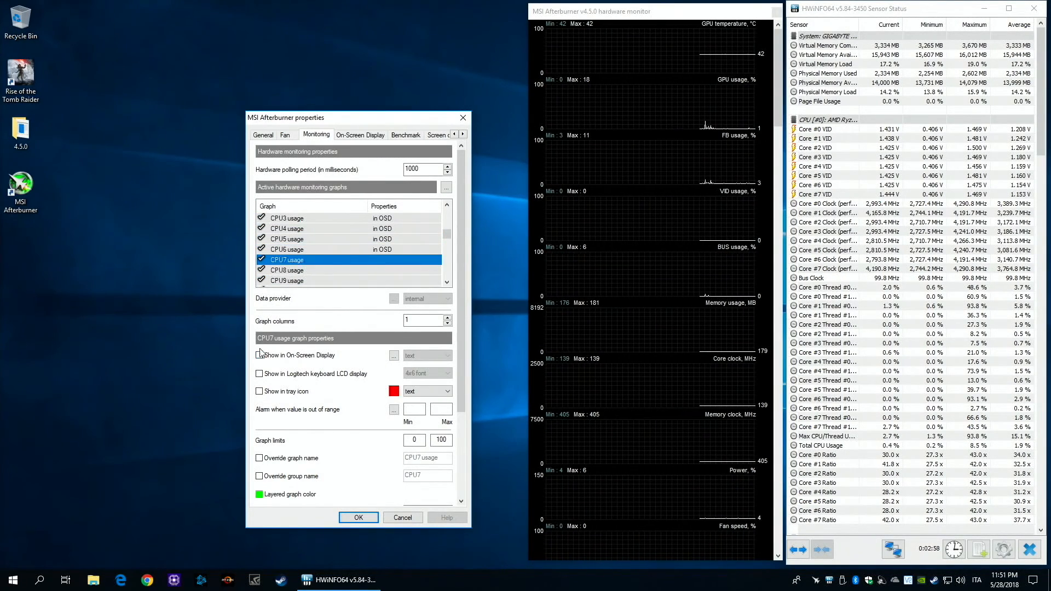
pyautogui.click(287, 269)
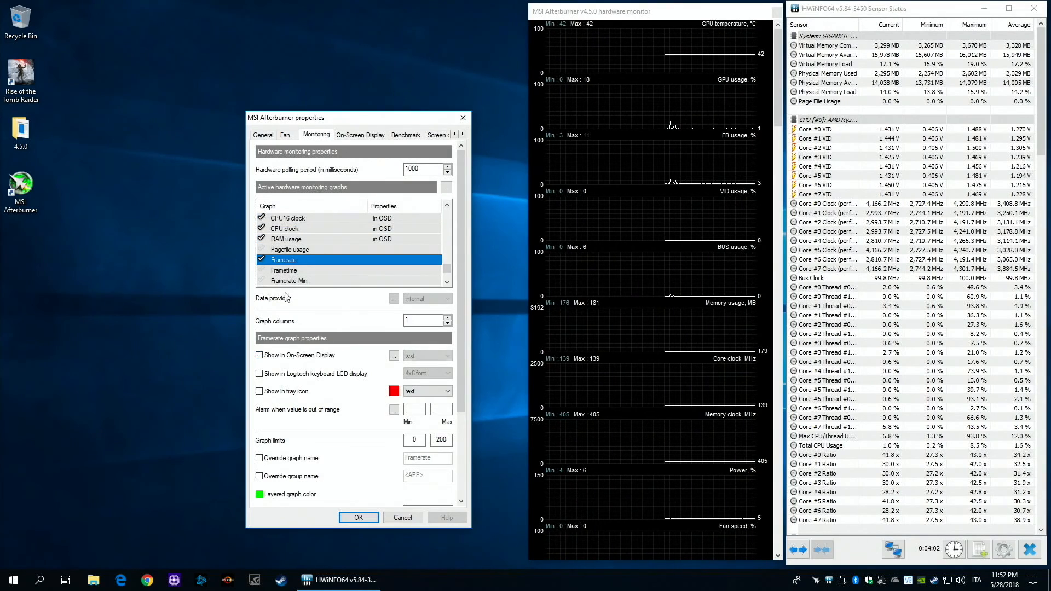
pyautogui.click(358, 517)
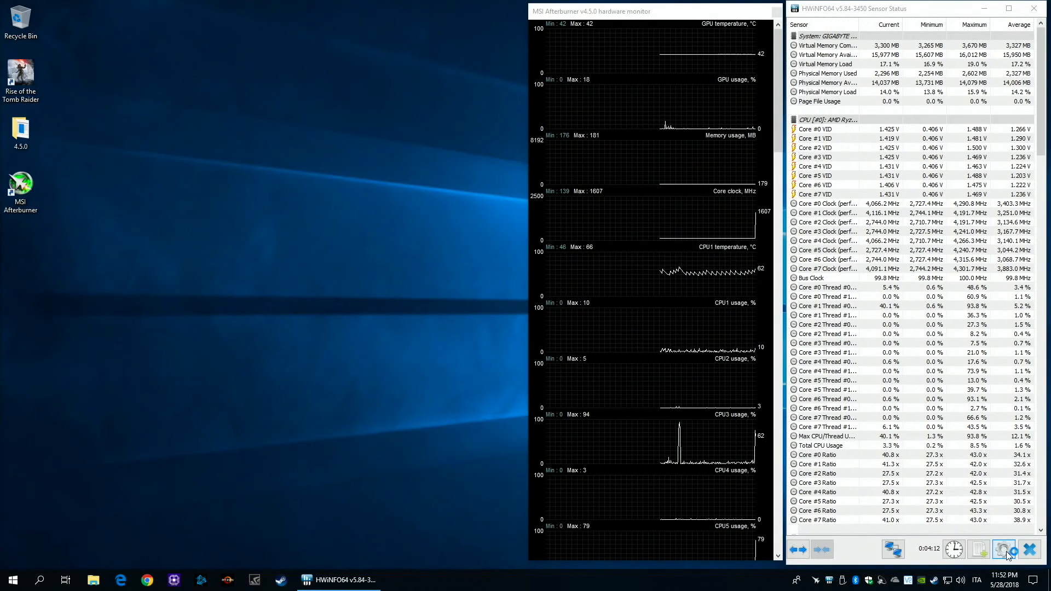
pyautogui.click(1003, 548)
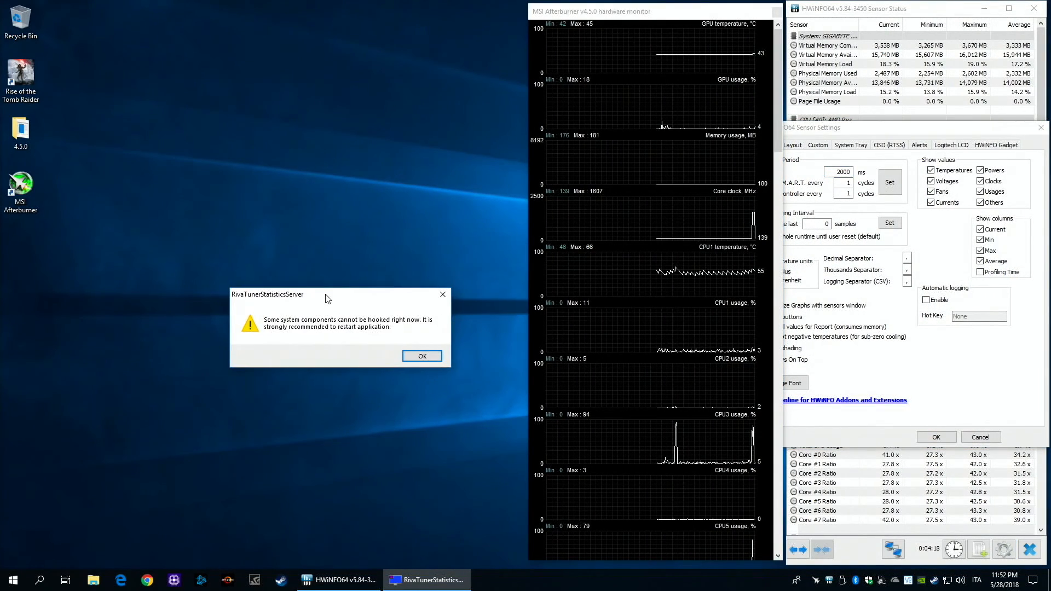
pyautogui.click(421, 355)
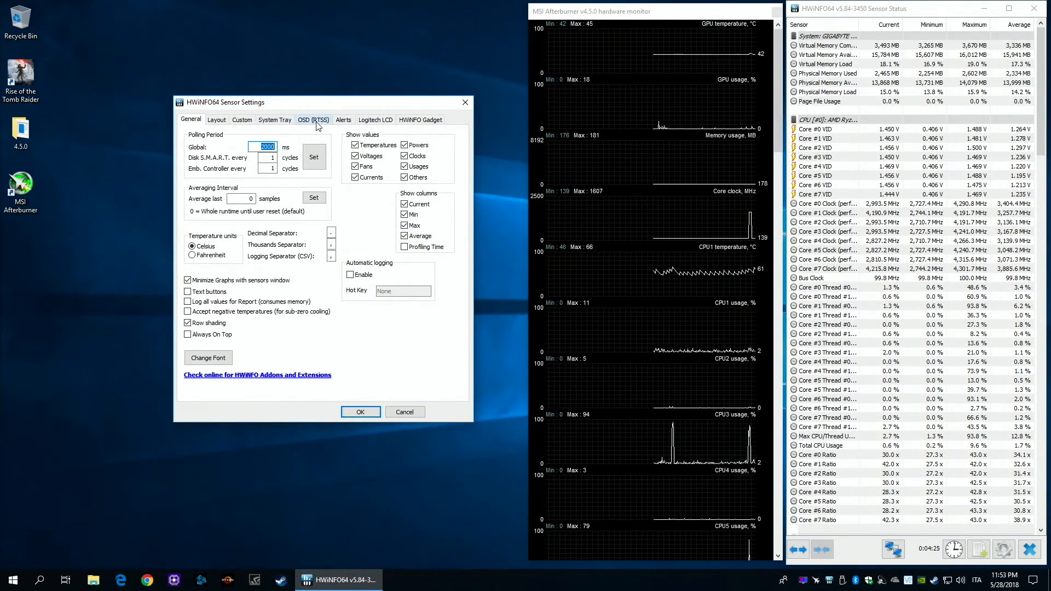
pyautogui.click(312, 119)
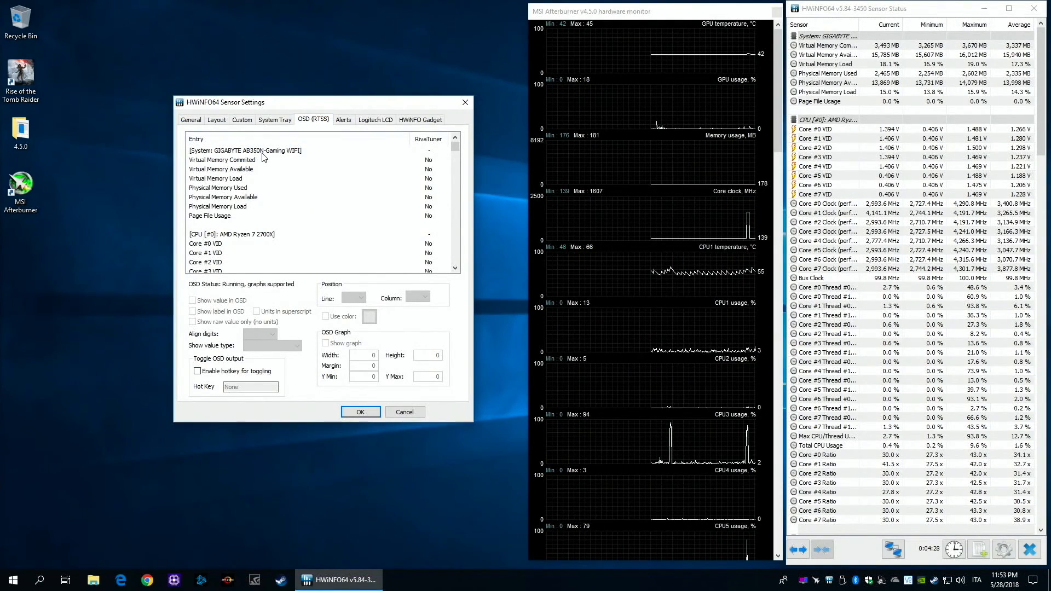
pyautogui.scroll(-3)
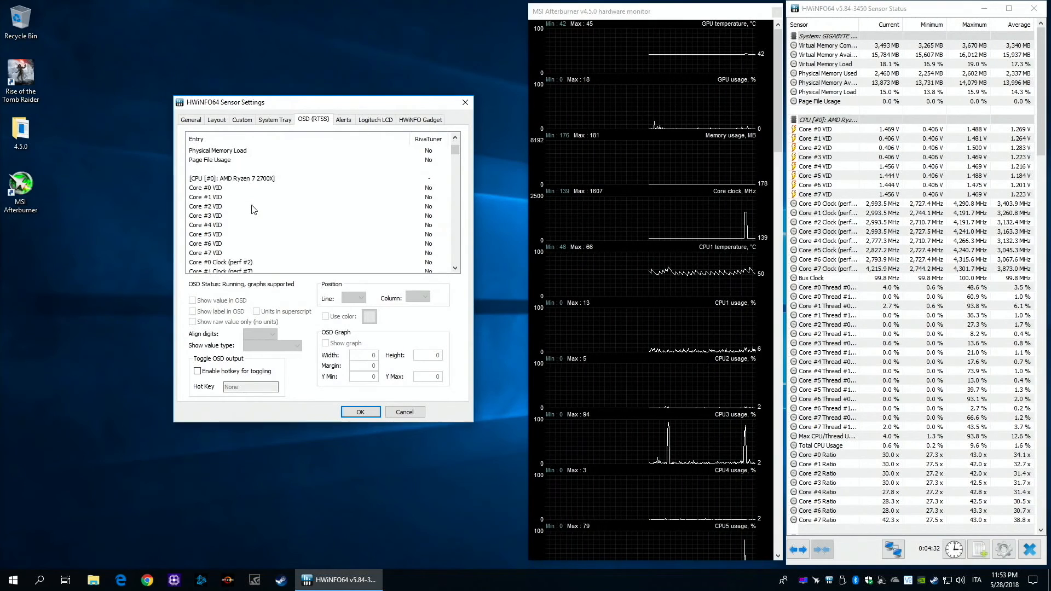
pyautogui.scroll(-3)
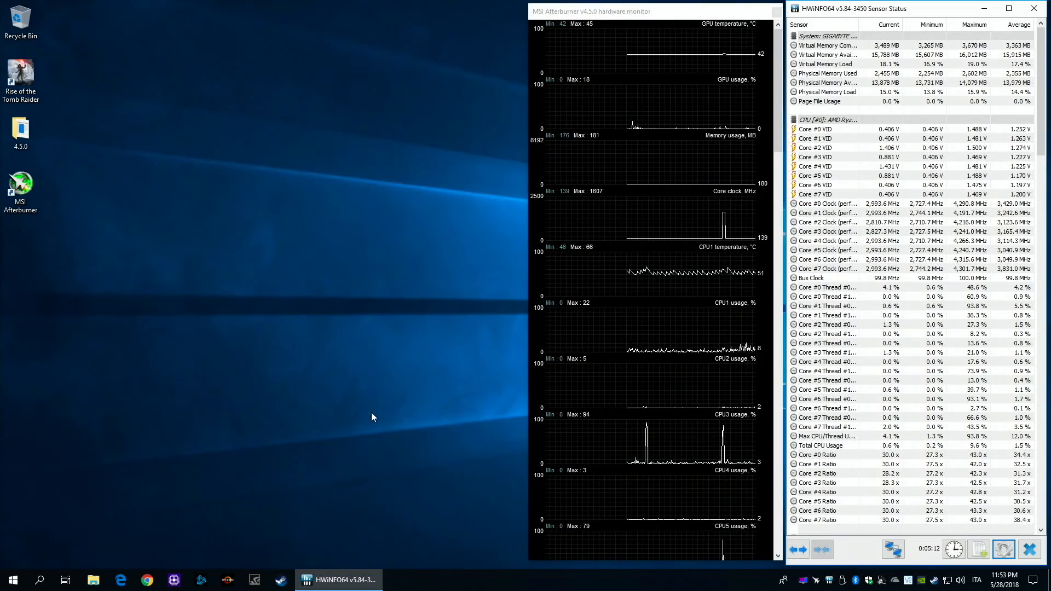
# Launch Rise of the Tomb Raider and go to HWiNFO Sensor Settings > OSD (RTSS)
pyautogui.doubleClick(19, 77)
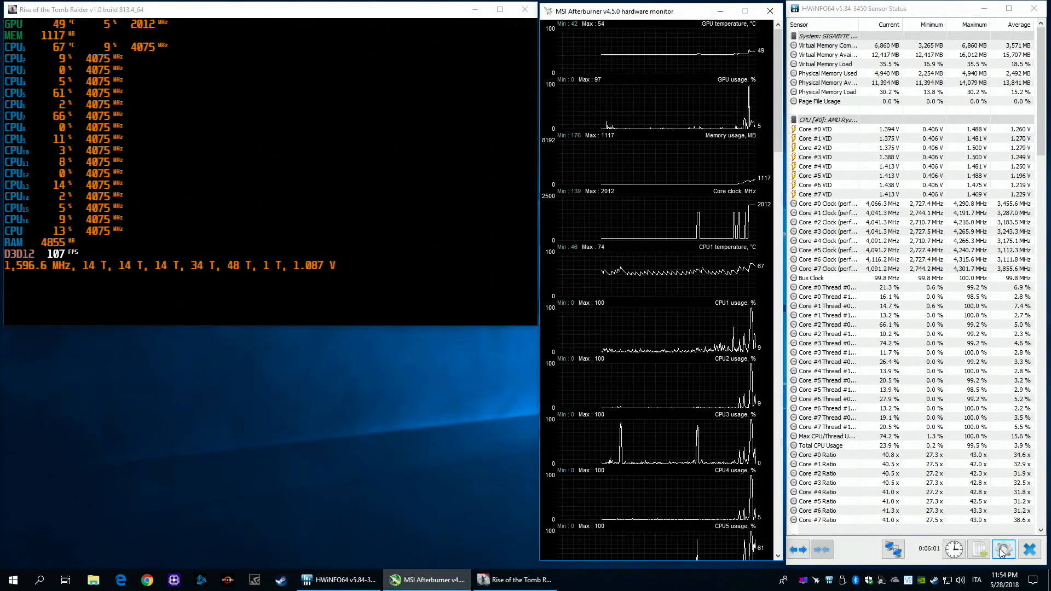
pyautogui.click(1004, 548)
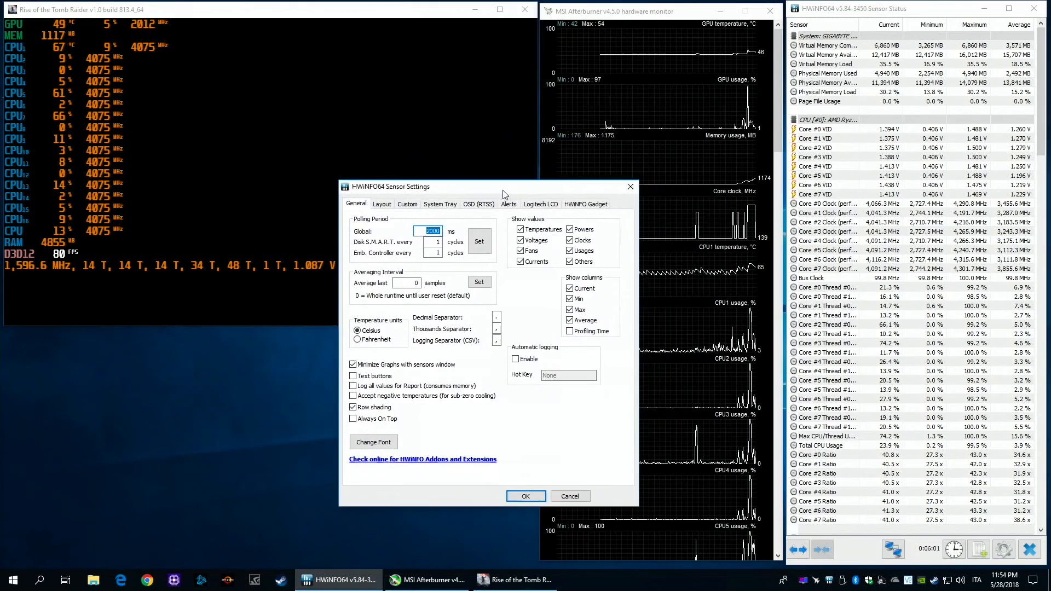
pyautogui.click(511, 198)
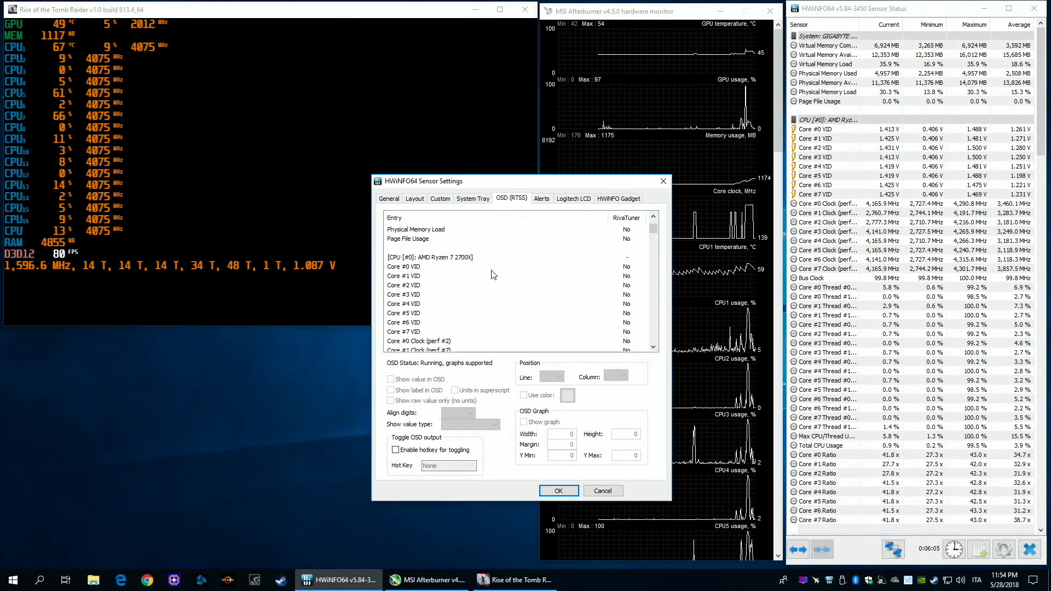
pyautogui.scroll(-3)
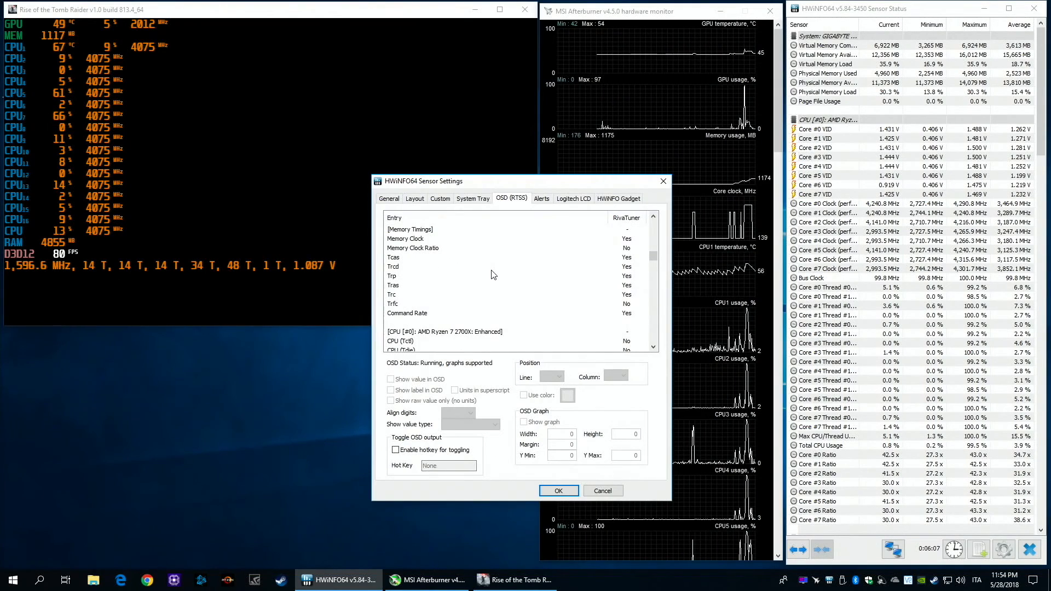
# Show Memory Clock with its label in the OSD on line 2 and confirm
pyautogui.click(405, 238)
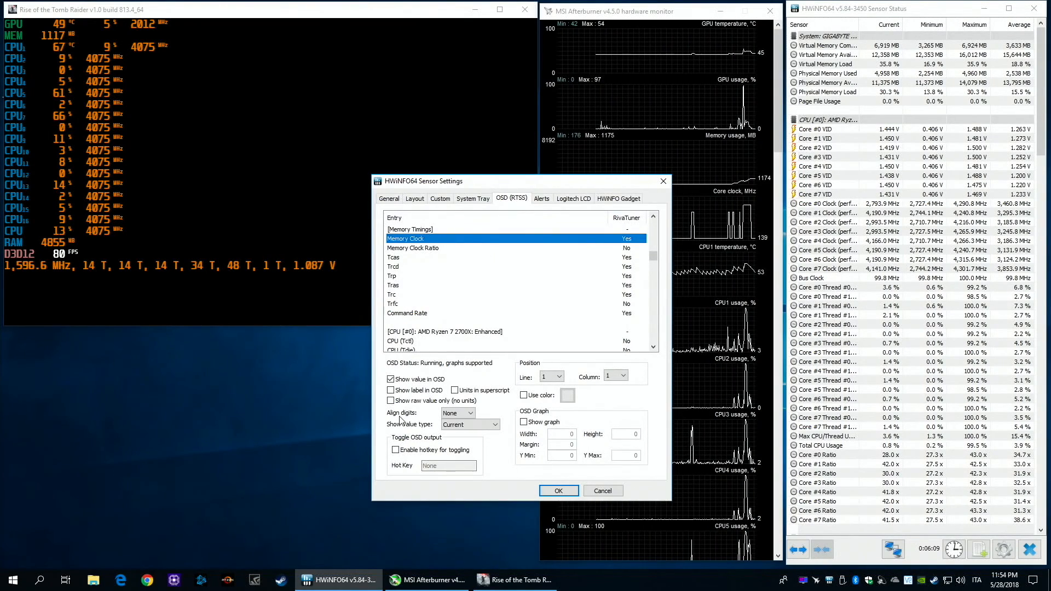
pyautogui.click(390, 390)
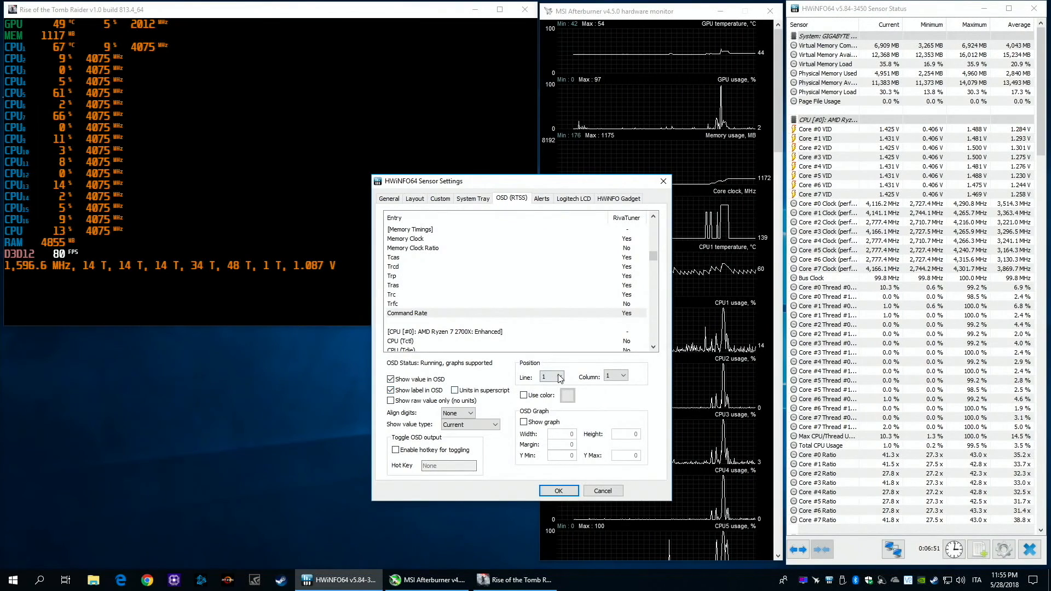
pyautogui.click(559, 372)
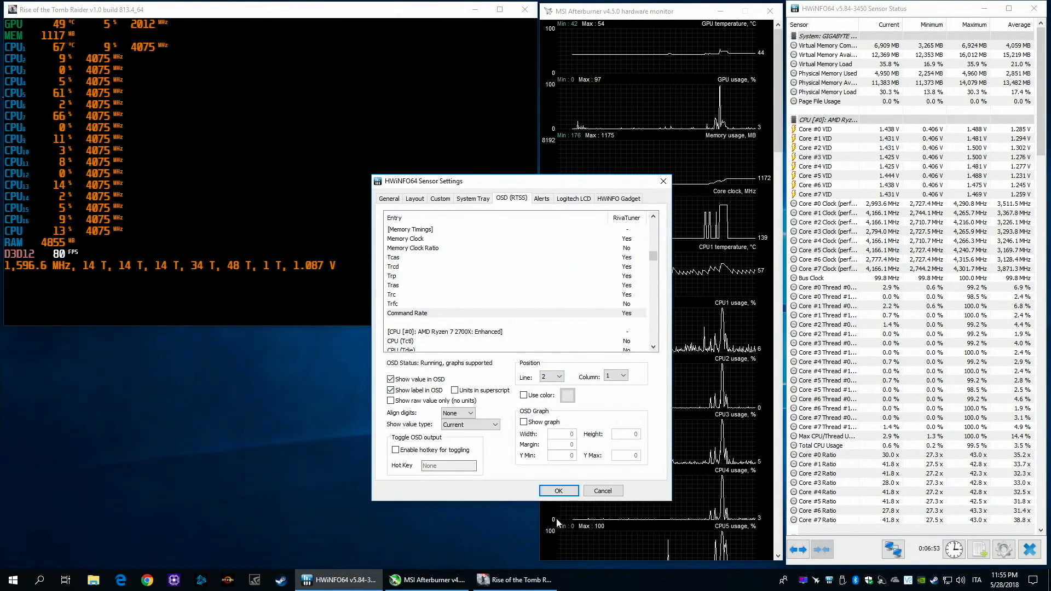
pyautogui.click(558, 490)
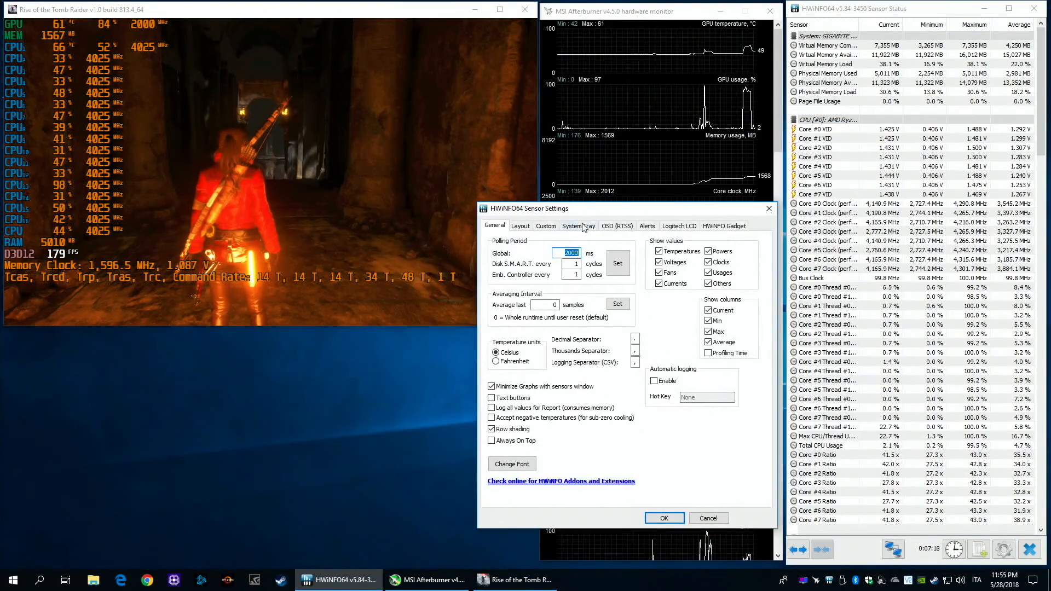
# Return to OSD (RTSS) settings and select a memory timing entry to configure
pyautogui.click(617, 225)
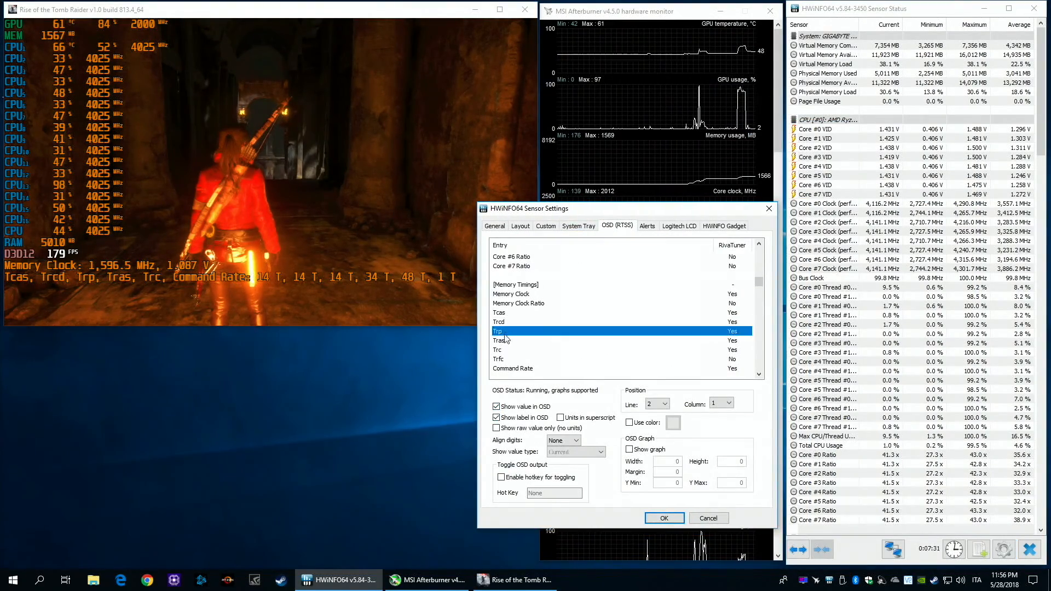
pyautogui.click(513, 368)
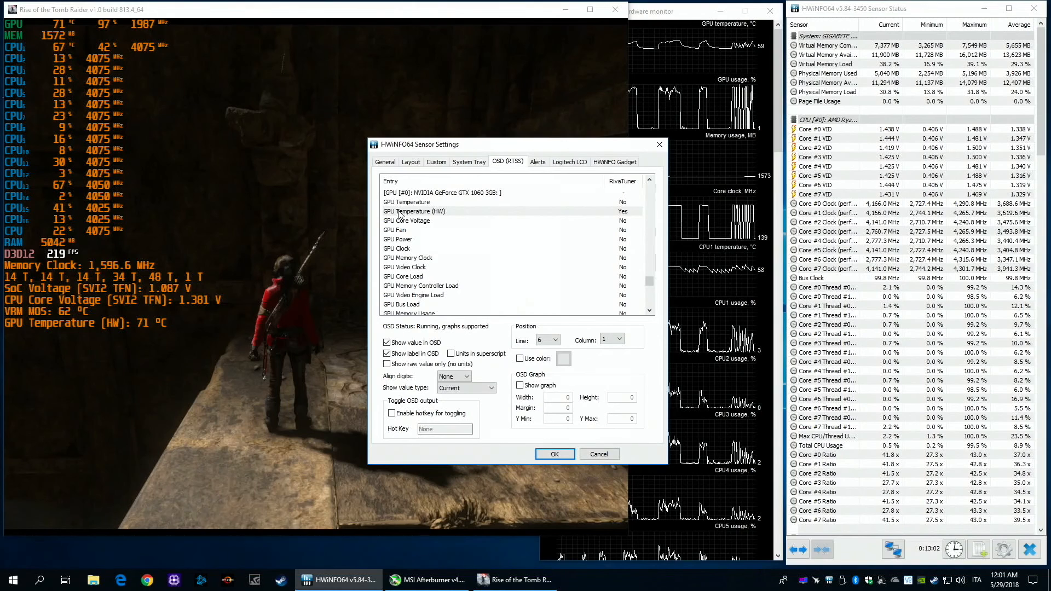
# Give GPU Temperature (HW) a coloured OSD graph with height 50 and apply it
pyautogui.click(414, 211)
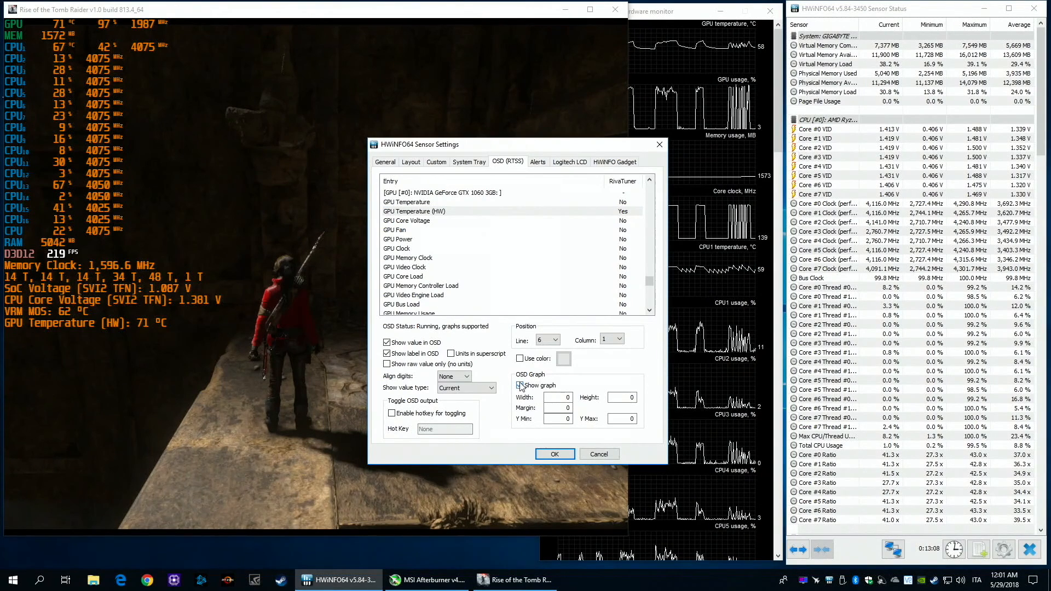
pyautogui.click(520, 358)
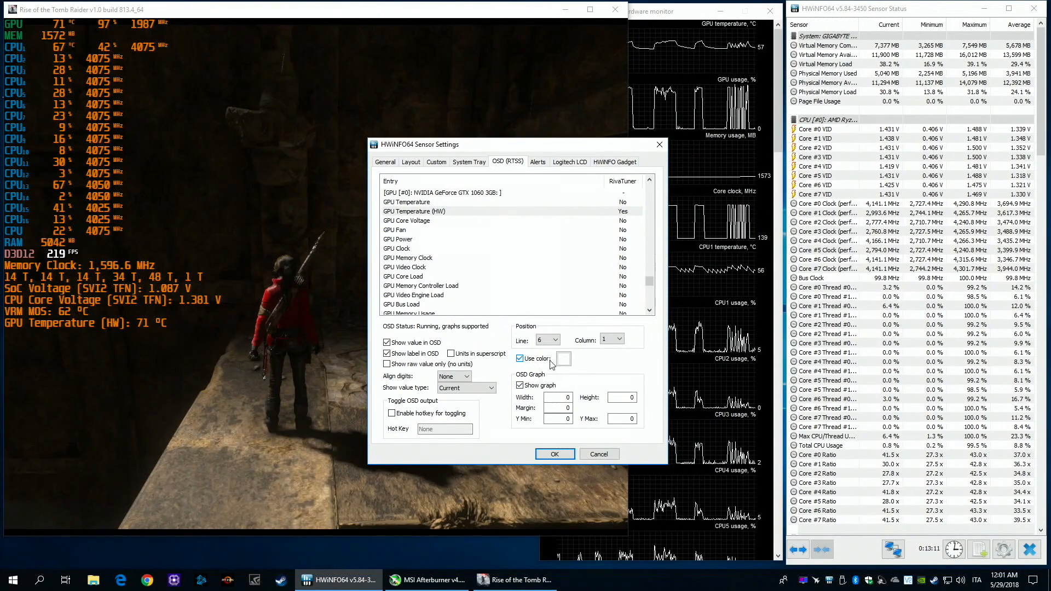
pyautogui.click(564, 358)
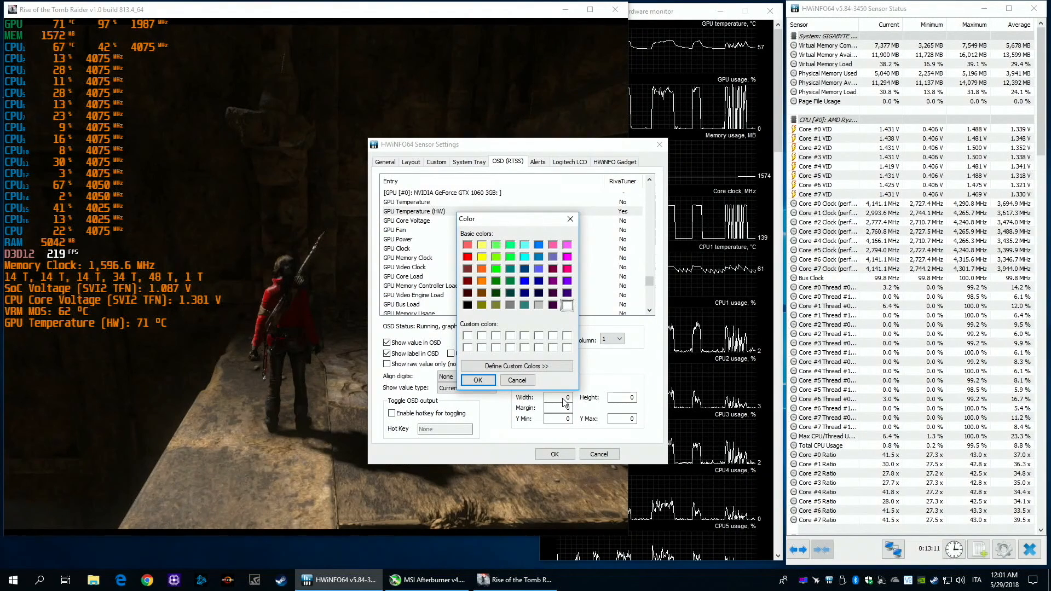
pyautogui.click(476, 380)
pyautogui.write('200')
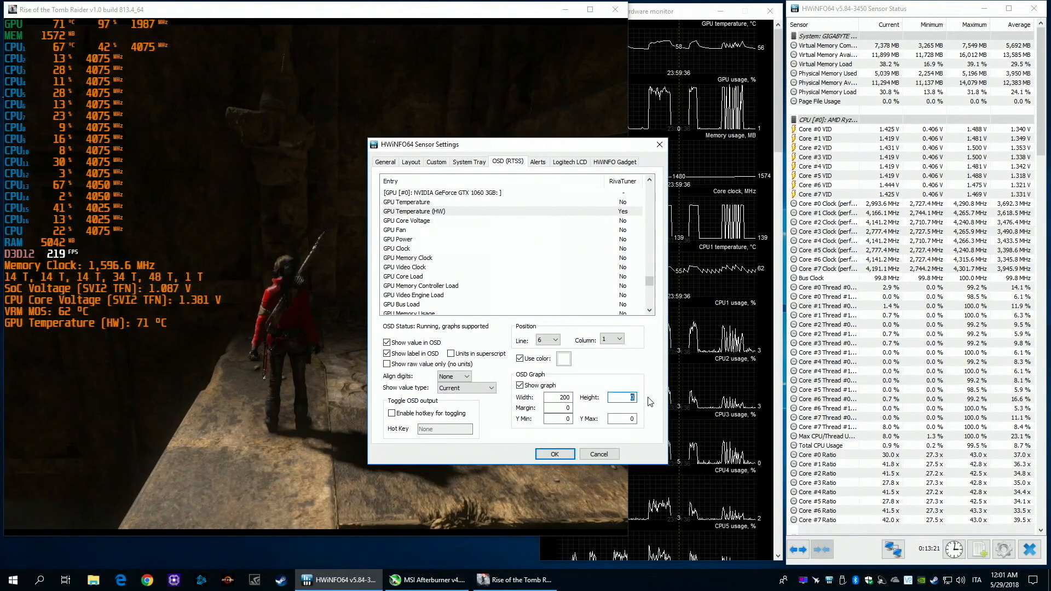
pyautogui.write('50')
pyautogui.click(620, 418)
pyautogui.write('90')
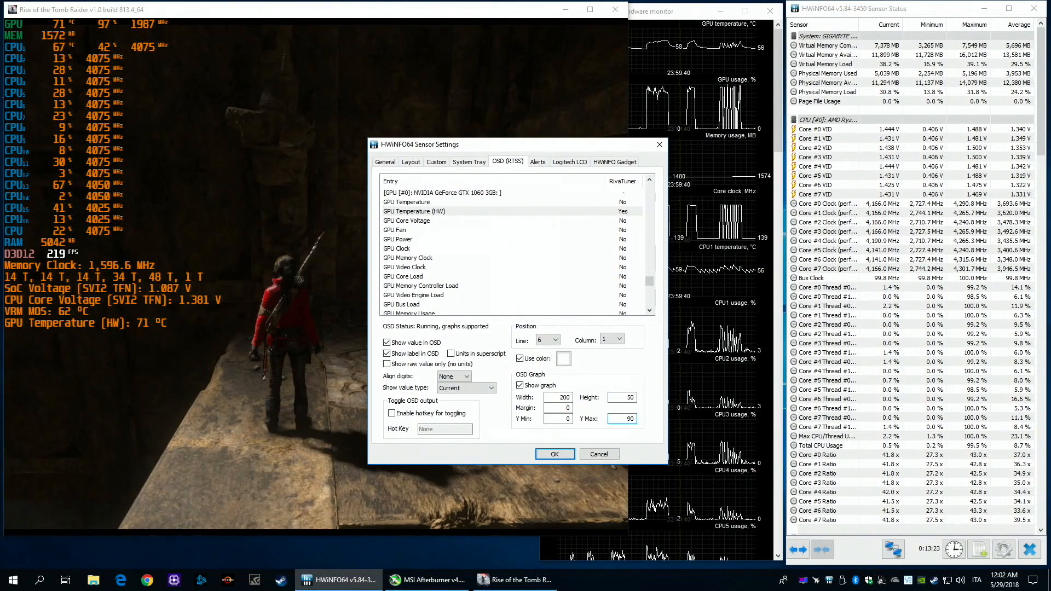
pyautogui.click(554, 453)
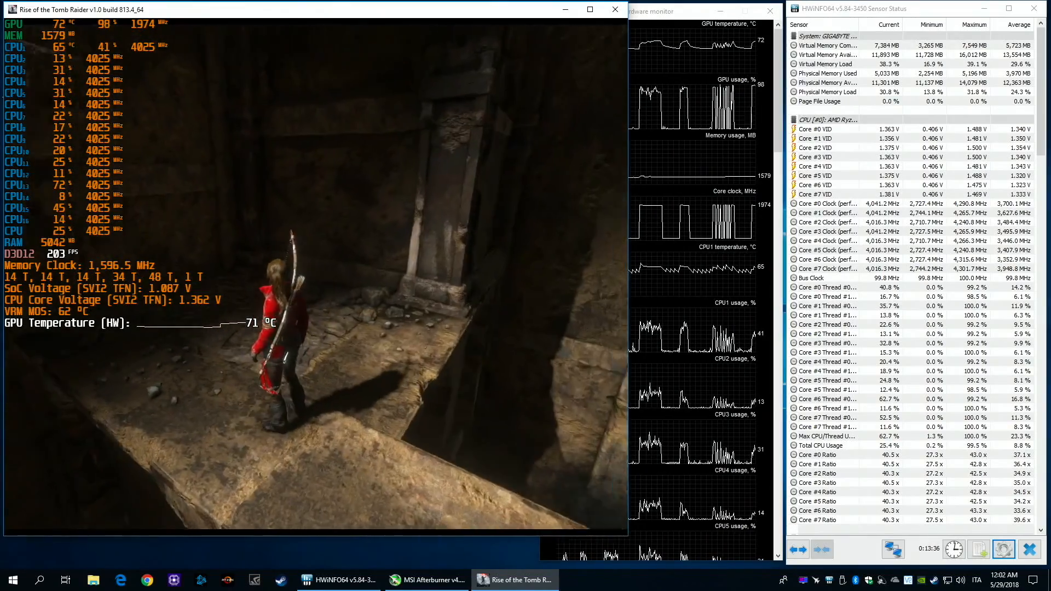
# Set the OSD (RTSS) GPU temperature graph Height to 200 and apply it
pyautogui.click(1003, 549)
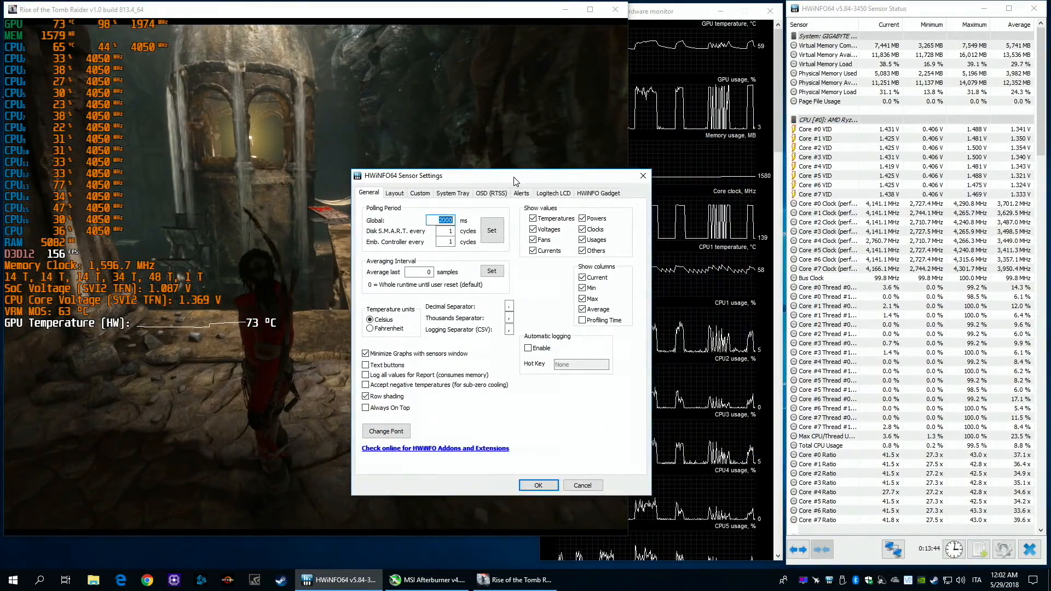
pyautogui.click(490, 193)
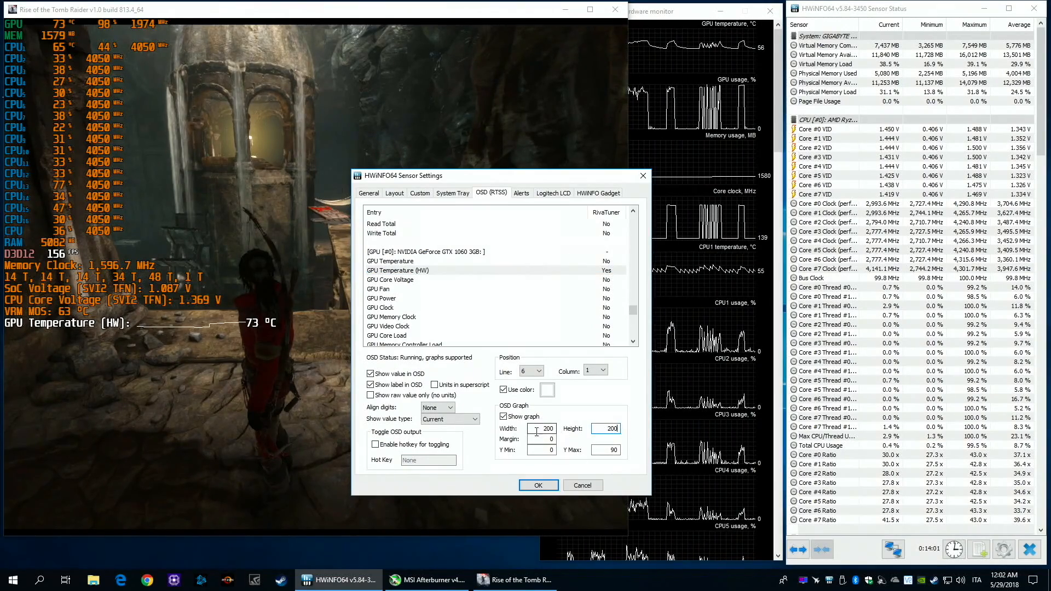
pyautogui.click(537, 485)
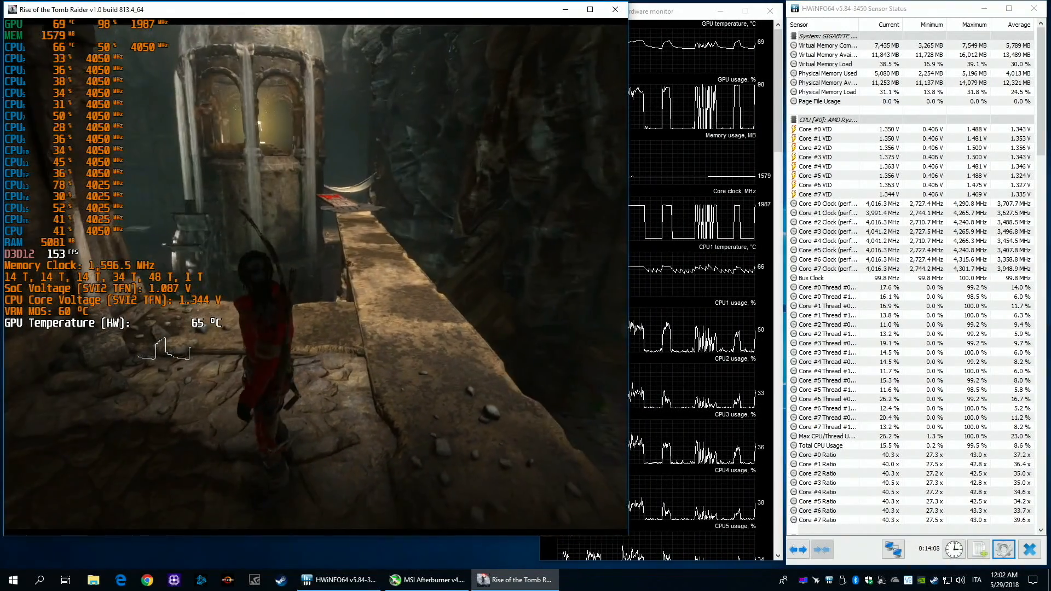